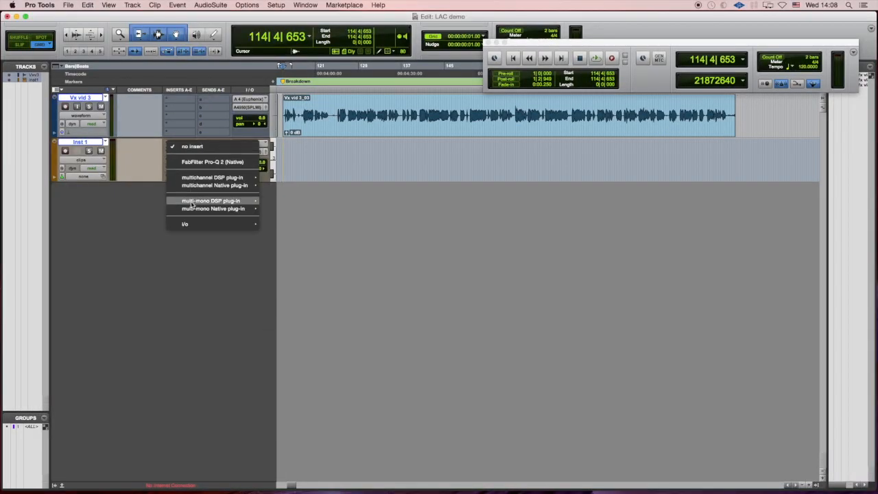
{"action": "mouse_move", "coordinate": [214, 185]}
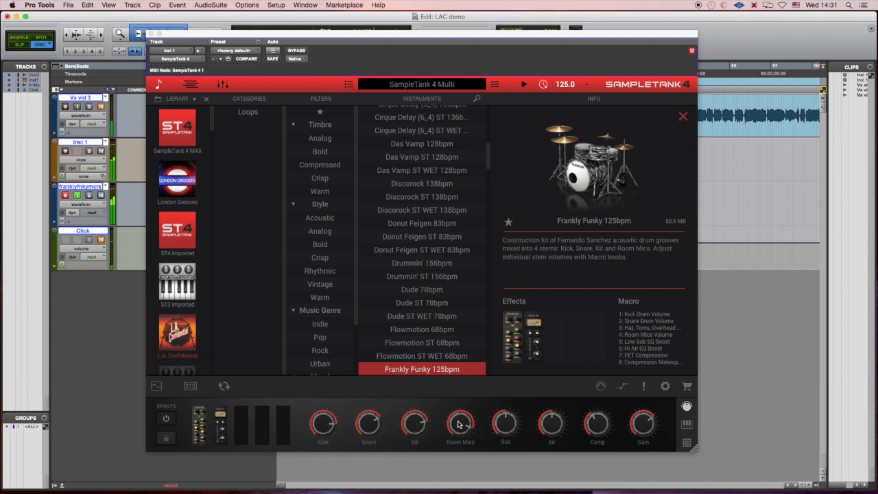
Turn the Room Mics macro down through 55 and 52 until it settles at about 51.
{"action": "left_click_drag", "start_coordinate": [461, 422], "coordinate": [460, 446]}
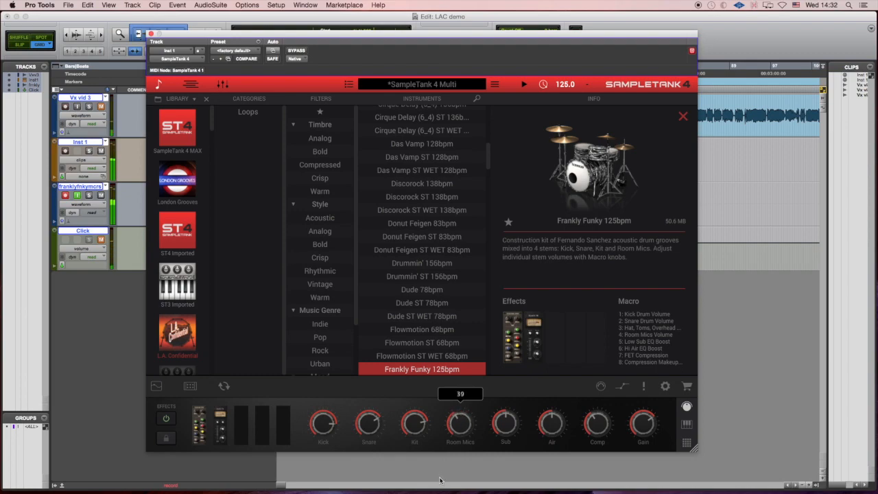
{"action": "left_click_drag", "start_coordinate": [461, 422], "coordinate": [461, 439]}
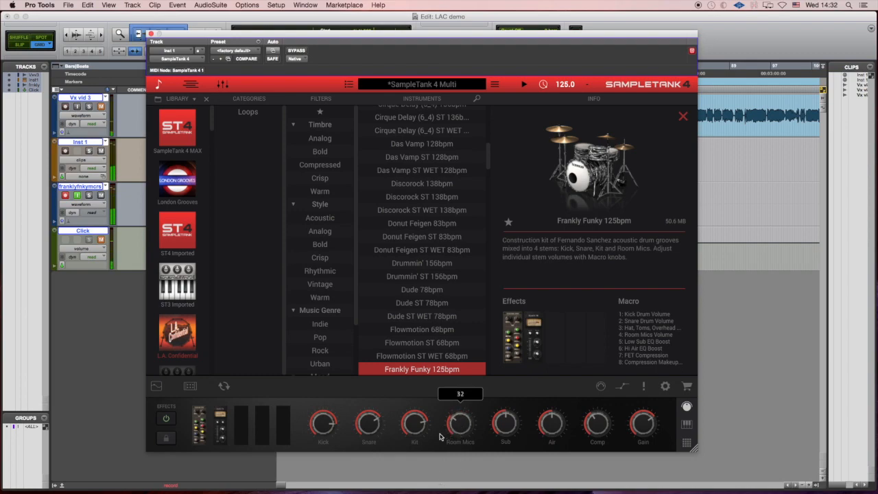
{"action": "left_click_drag", "start_coordinate": [461, 424], "coordinate": [461, 432]}
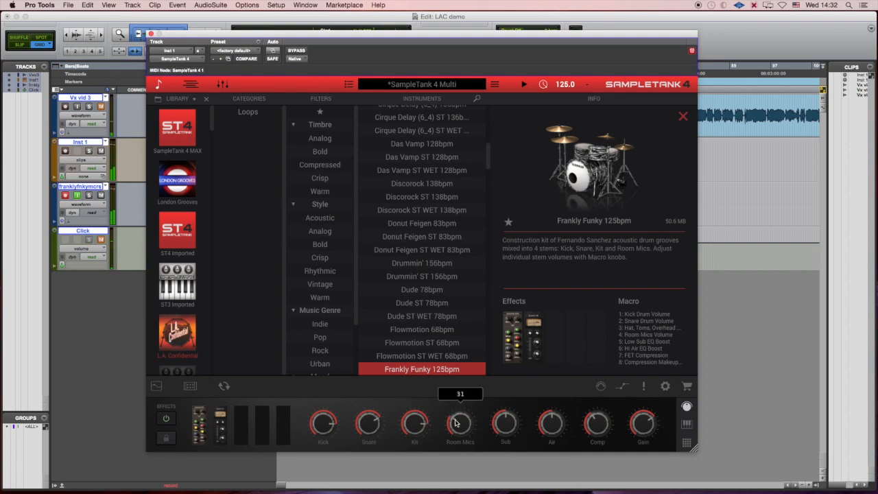
{"action": "left_click_drag", "start_coordinate": [461, 422], "coordinate": [452, 450]}
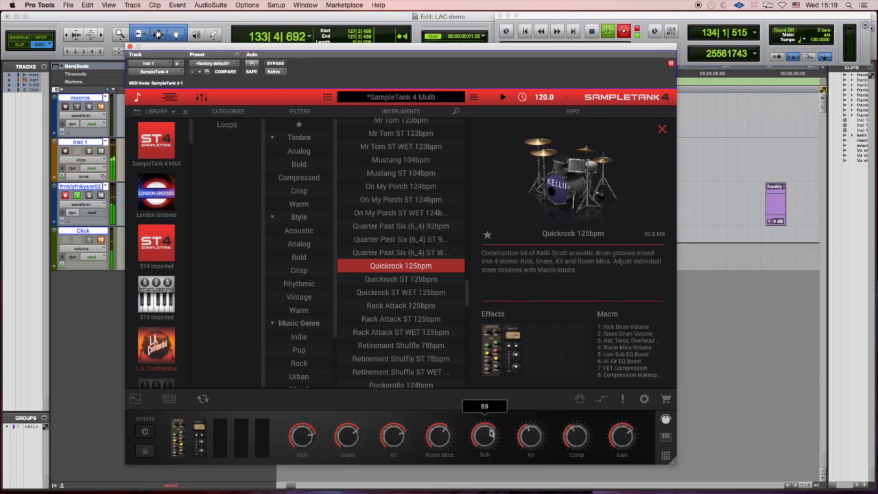
Set the Quickrock groove's Sub macro to 65, Comp to about 72 and Gain to 63.
{"action": "left_click_drag", "start_coordinate": [484, 436], "coordinate": [484, 446]}
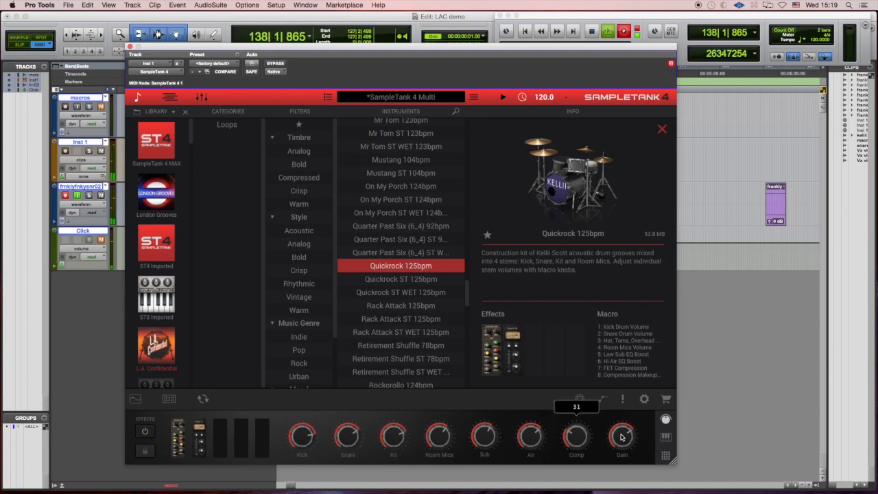
{"action": "left_click_drag", "start_coordinate": [621, 436], "coordinate": [621, 411]}
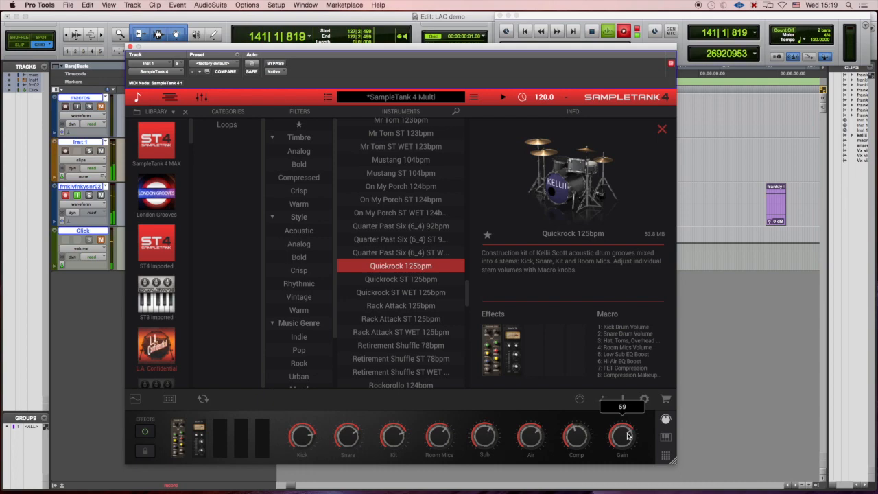
{"action": "left_click_drag", "start_coordinate": [622, 436], "coordinate": [621, 442]}
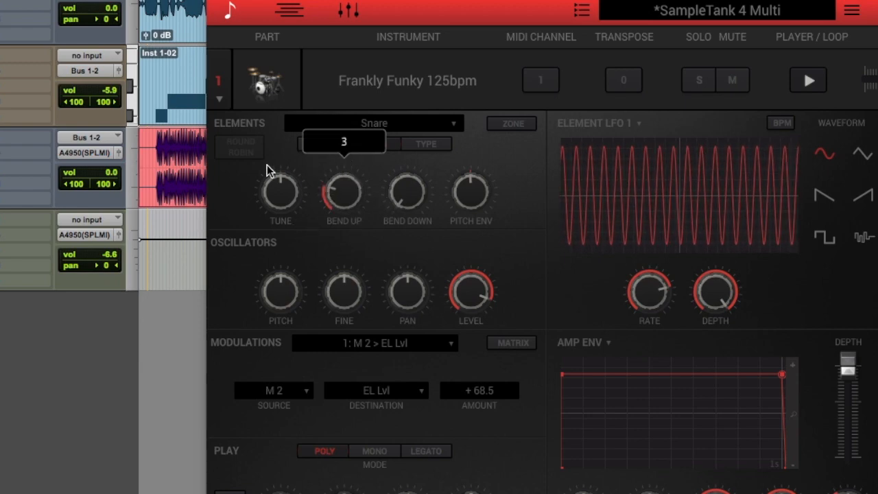
Set the Snare element's Bend Up to 3 and pull its pitch down to -180.
{"action": "left_click_drag", "start_coordinate": [280, 192], "coordinate": [280, 219]}
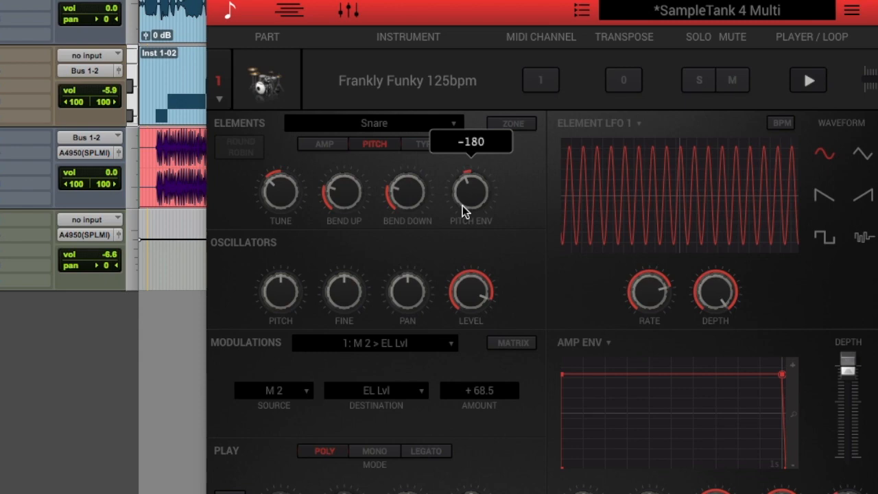
{"action": "left_click_drag", "start_coordinate": [470, 190], "coordinate": [470, 172]}
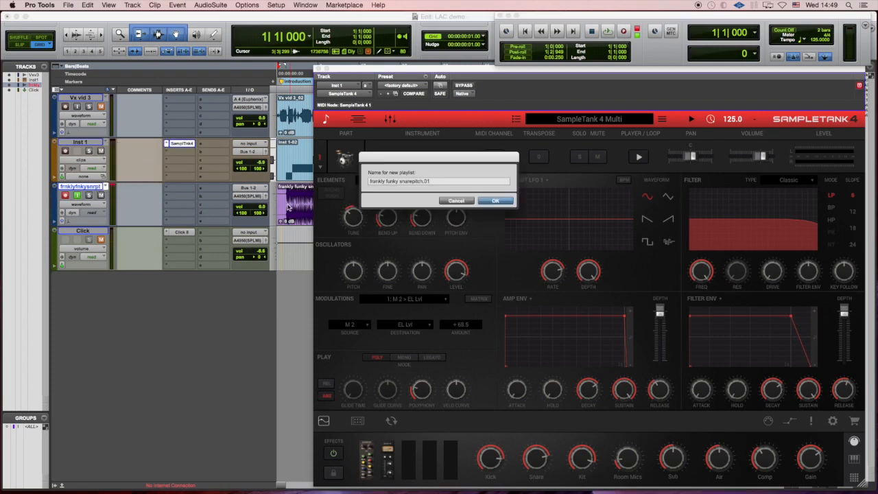
Confirm the new playlist name, then tune the Snare lower and set its Bend Down to 3.
{"action": "left_click", "coordinate": [494, 200]}
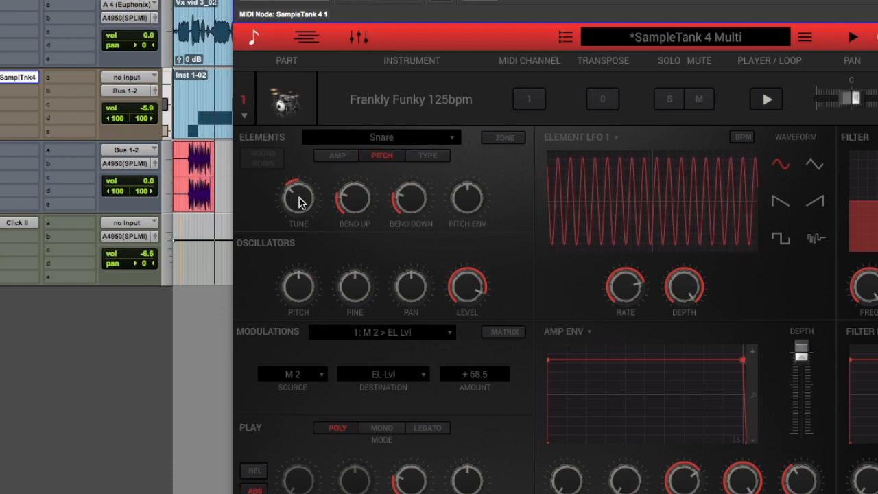
{"action": "left_click_drag", "start_coordinate": [299, 193], "coordinate": [299, 206]}
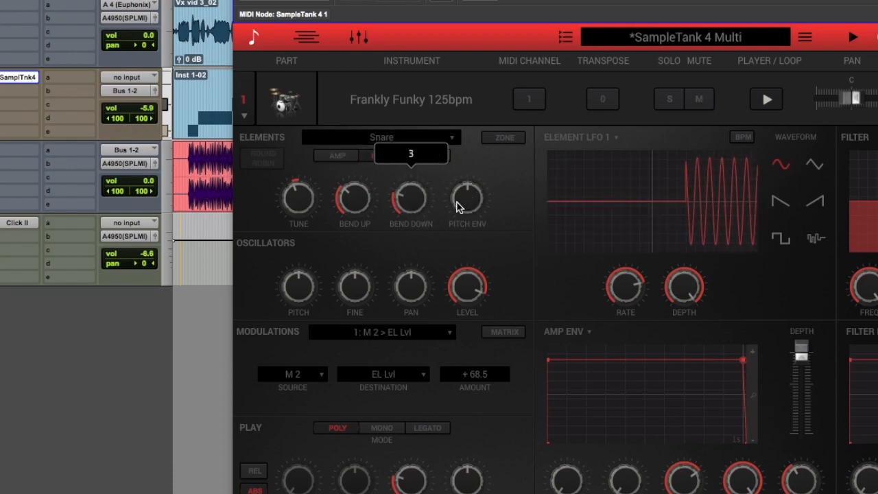
{"action": "left_click_drag", "start_coordinate": [466, 199], "coordinate": [467, 226]}
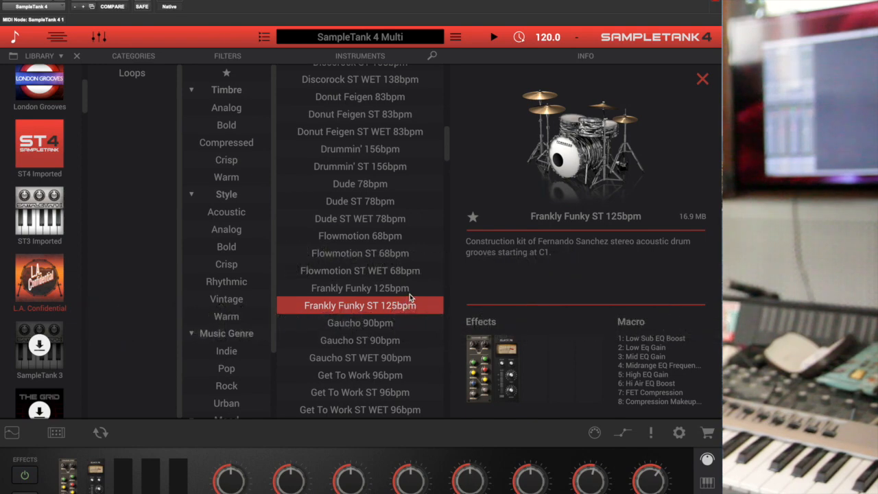
{"action": "mouse_move", "coordinate": [307, 239]}
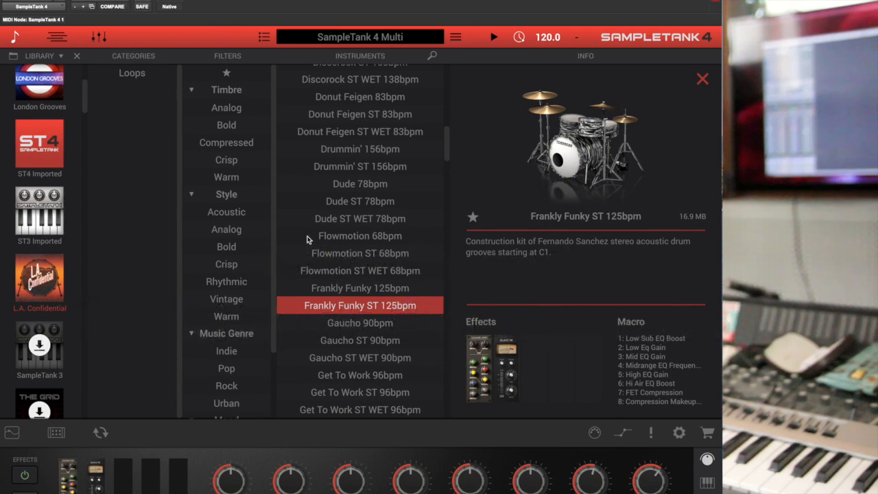
{"action": "mouse_move", "coordinate": [380, 289]}
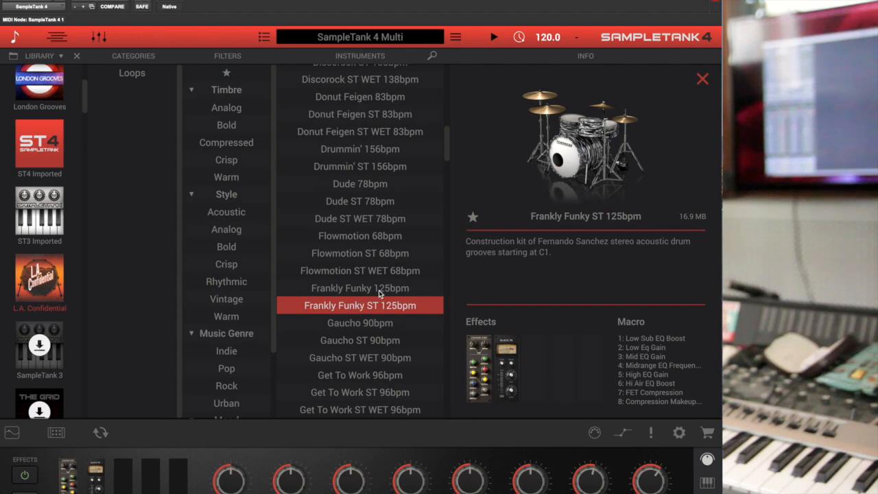
Load the four-stem Frankly Funky 125bpm groove from the Instruments list.
{"action": "left_click", "coordinate": [359, 288]}
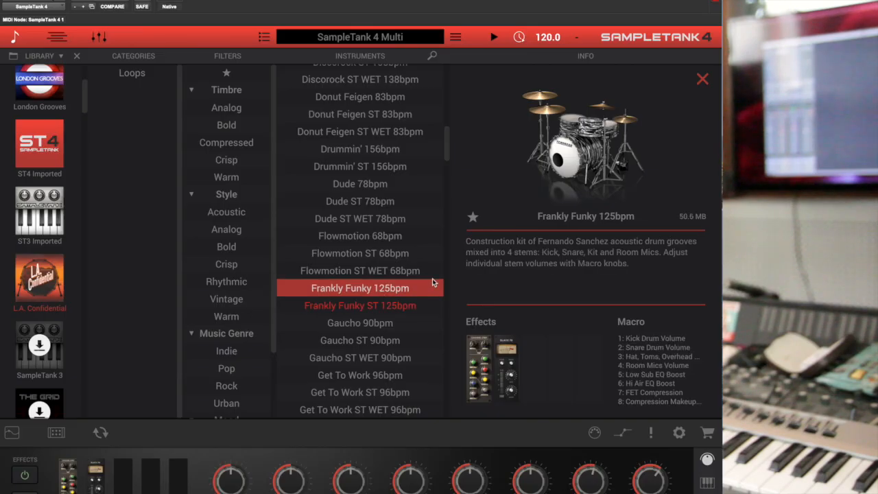